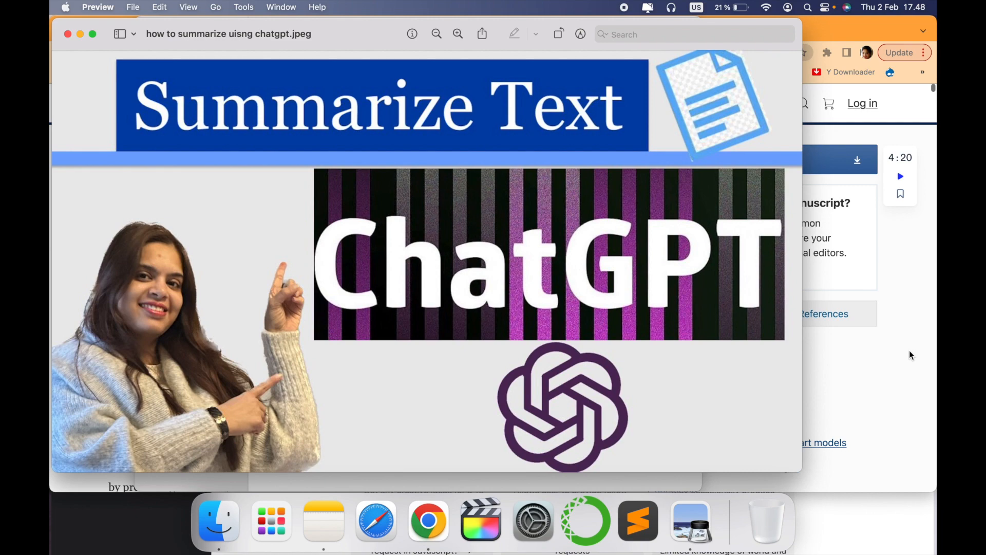
Step: Bring the Chrome window with the Springer NLP article to the front
click(427, 521)
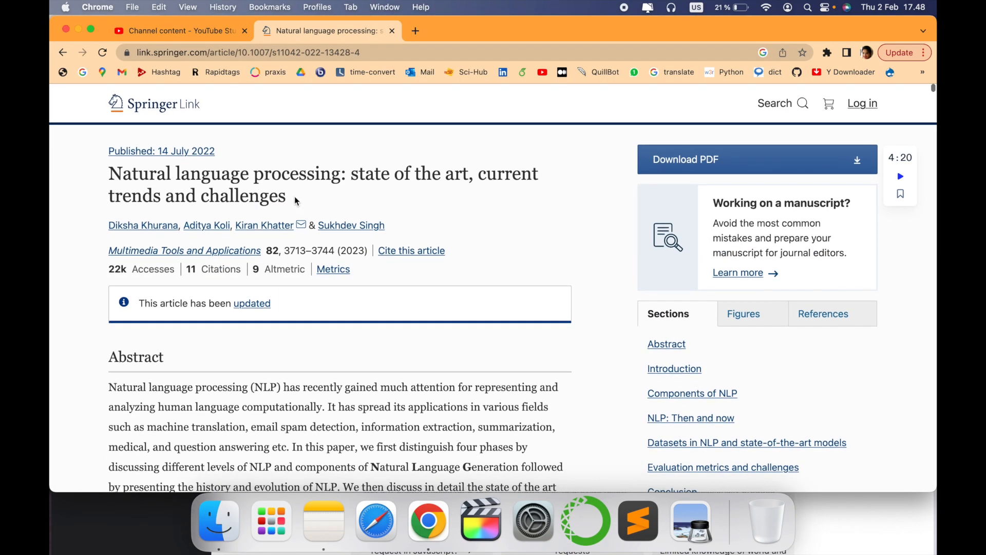
Step: Highlight the Introduction text from its first sentence down to the line about Section 6
scroll(down, 3)
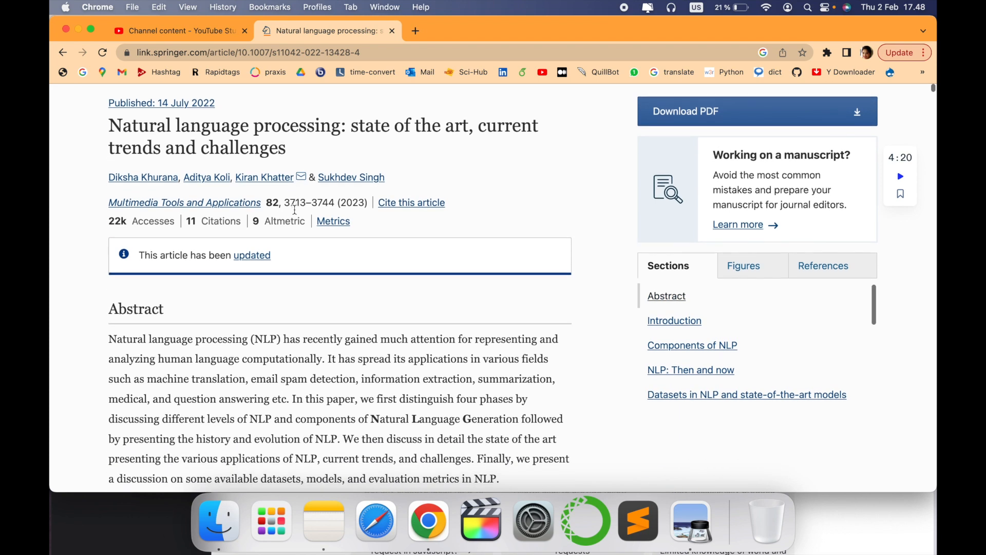
scroll(down, 3)
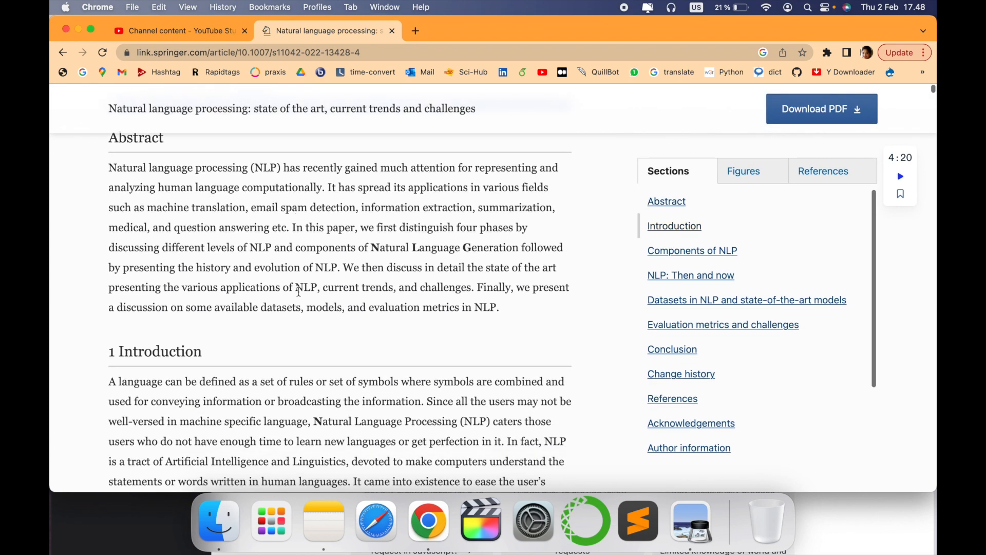
scroll(down, 3)
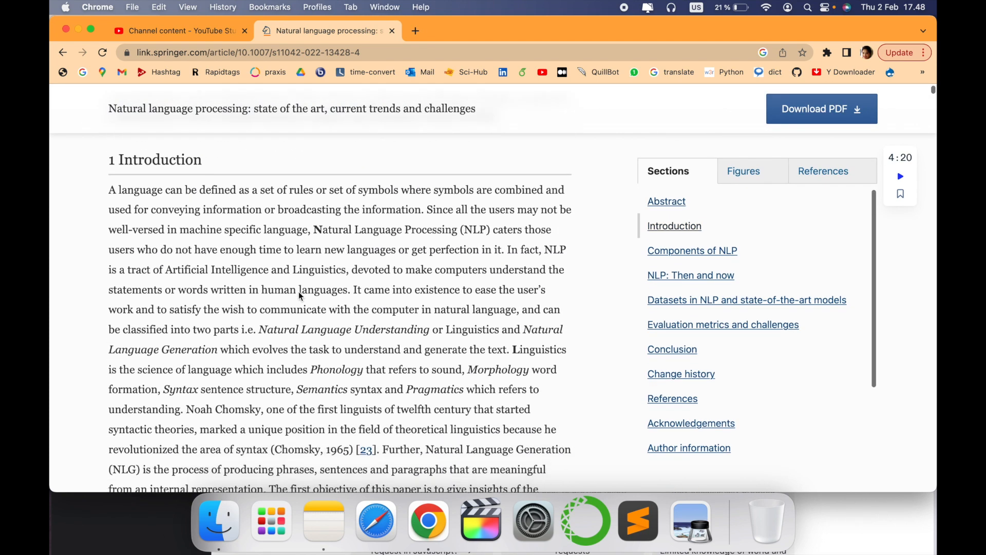
scroll(down, 3)
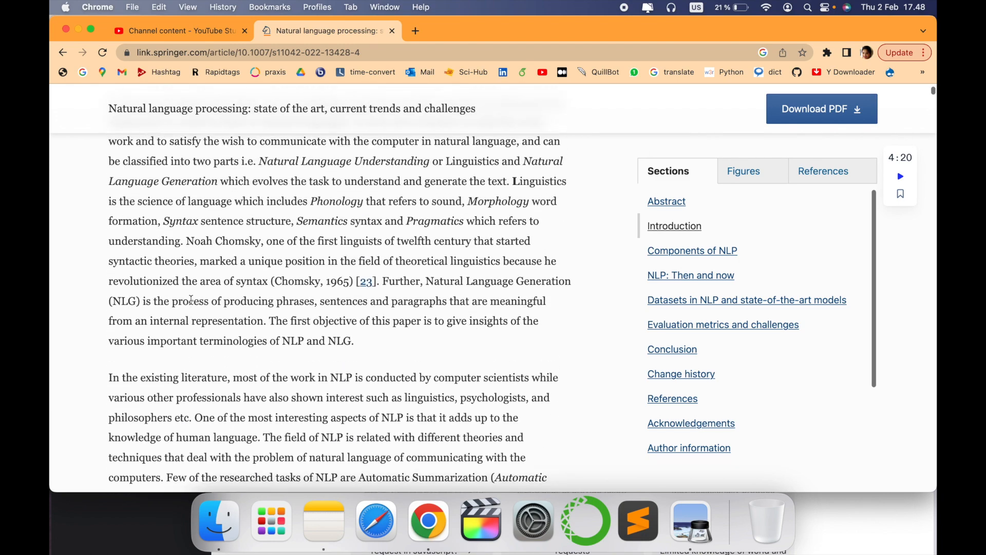
scroll(up, 3)
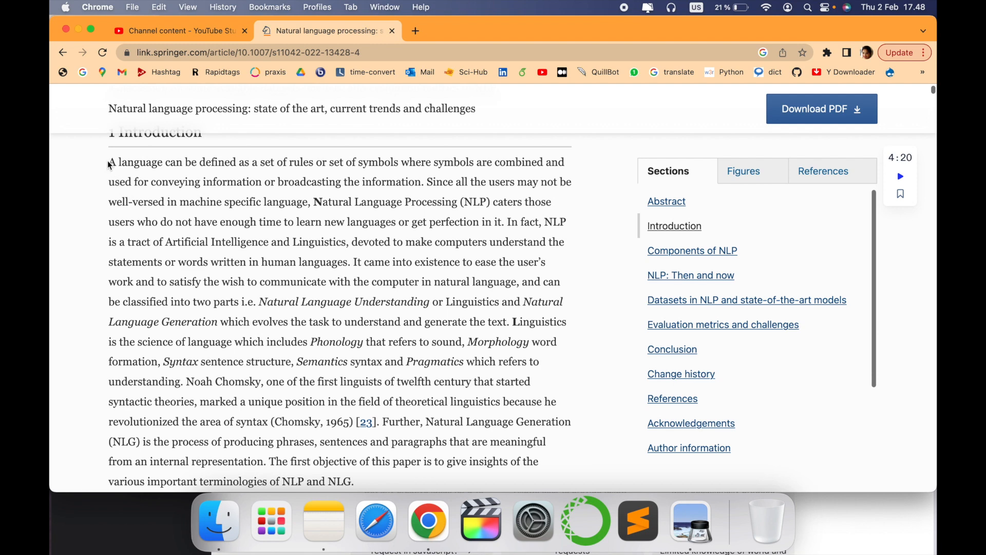
drag(109, 161, 306, 361)
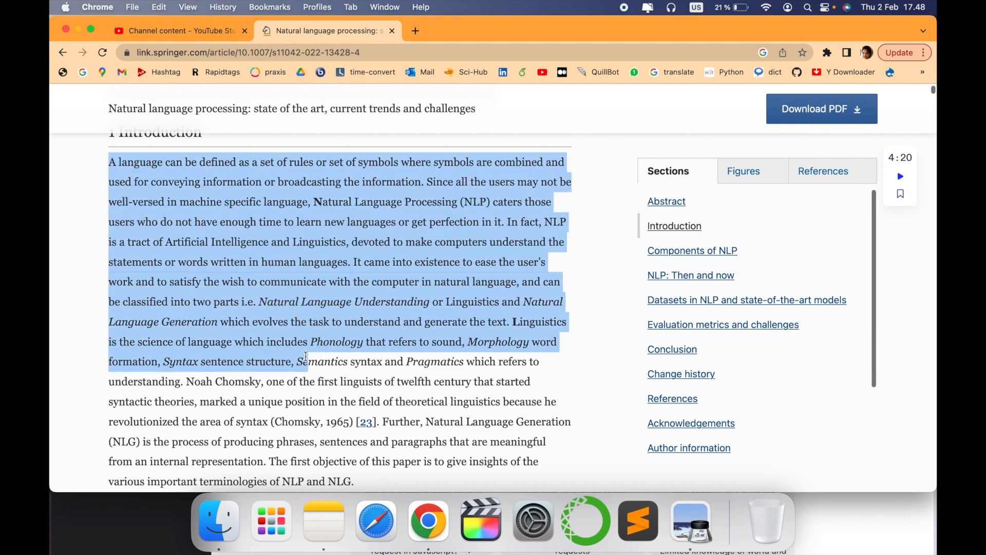
scroll(down, 3)
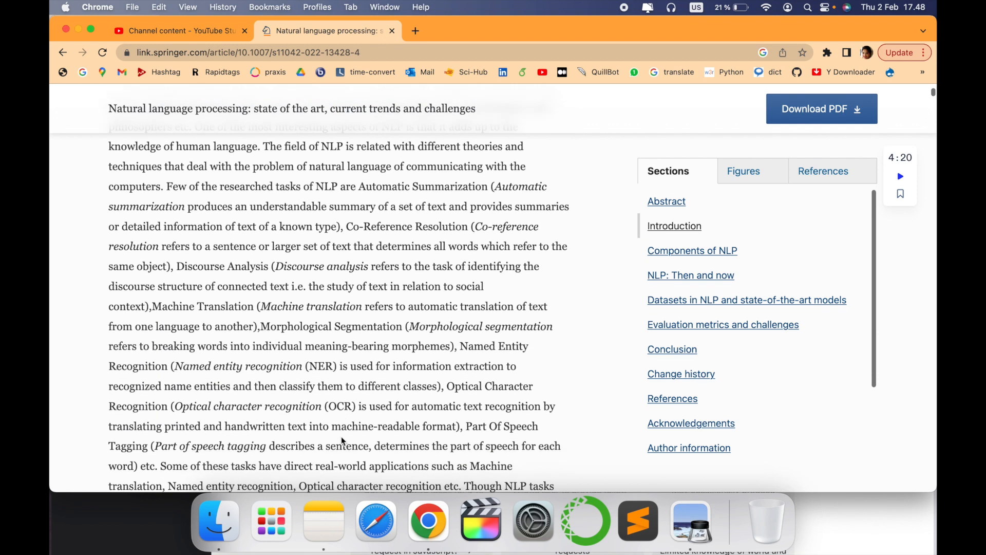
scroll(down, 3)
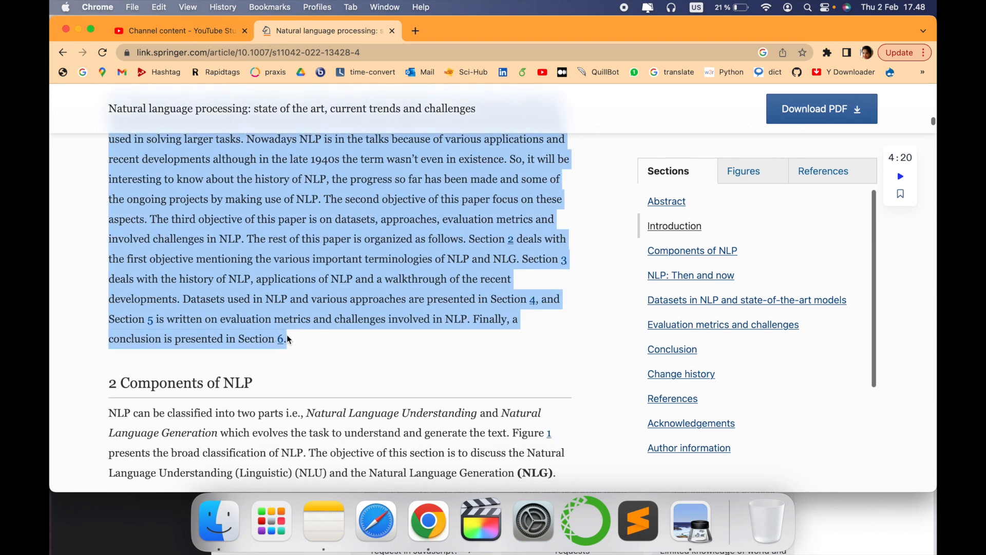
mouse_move(428, 525)
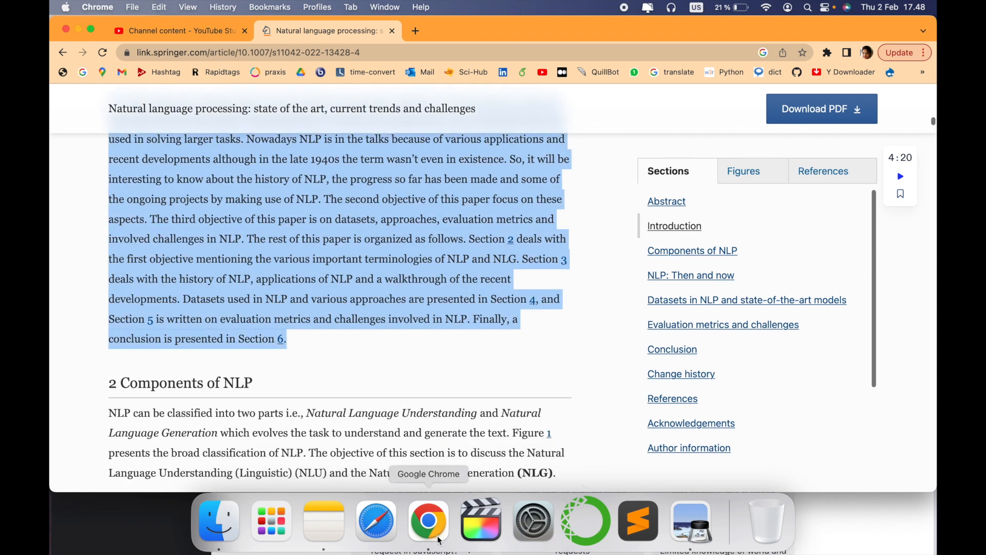
Step: In a new ChatGPT message, write 'summarize the text in 200 words' for the introduction
click(427, 524)
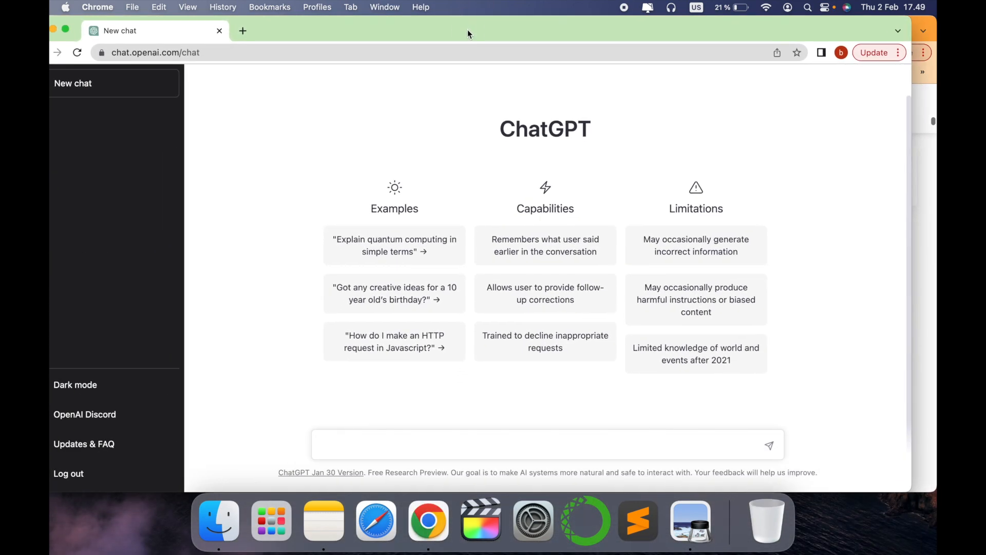
click(373, 442)
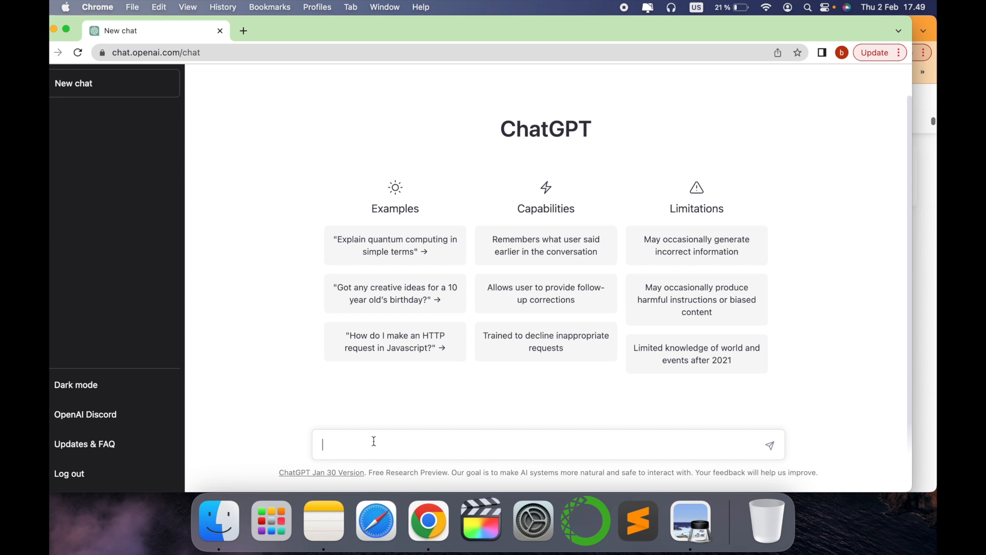
text(sum)
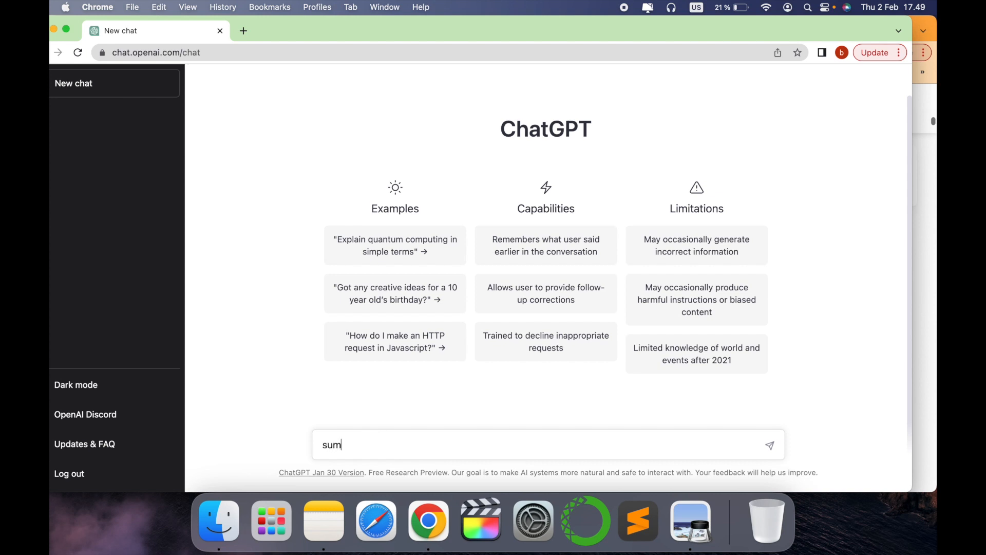
text(marize the)
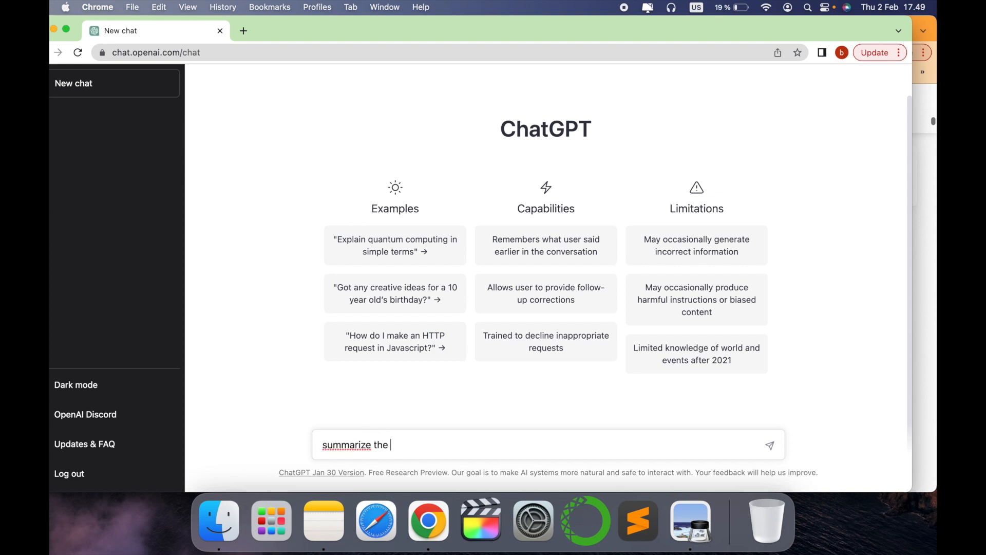
text(text in)
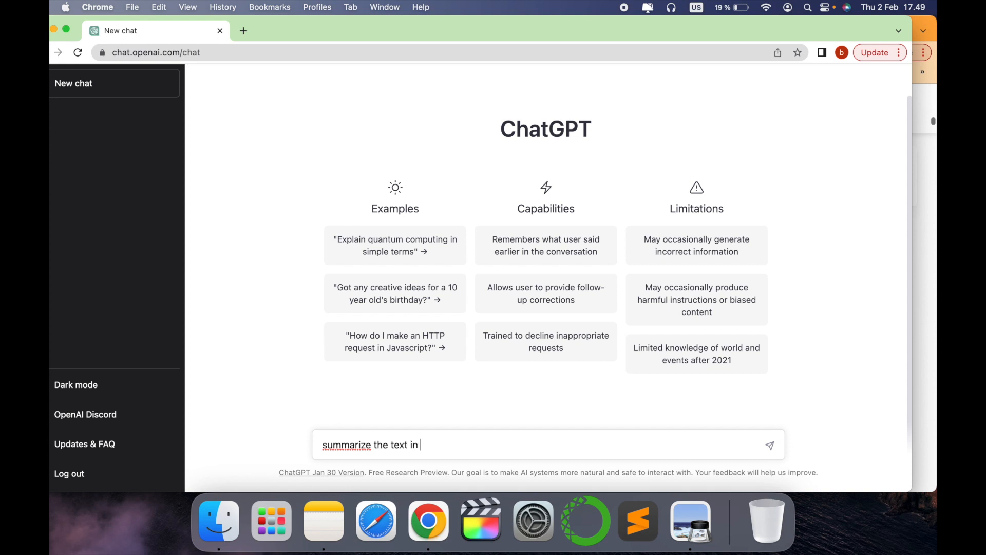
text(200 word)
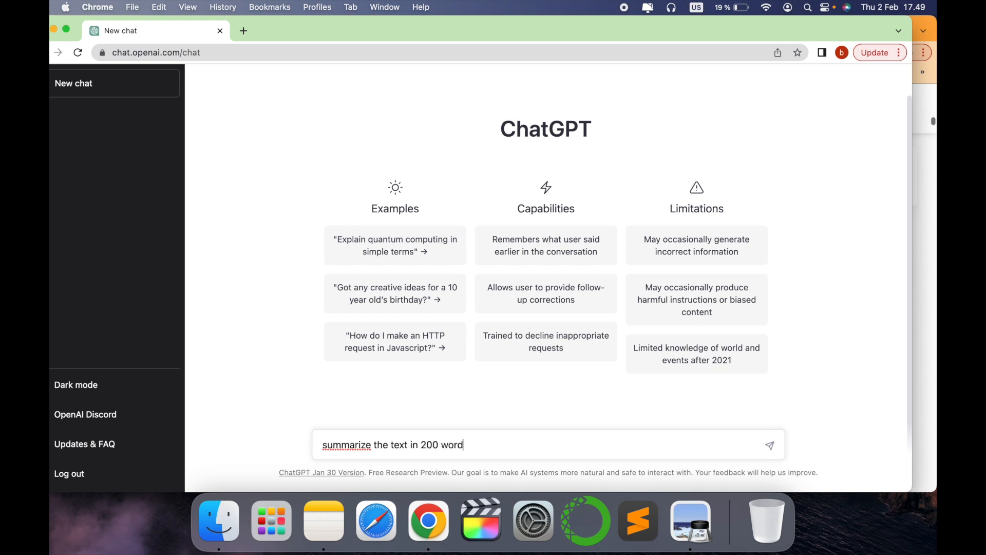
text(s)
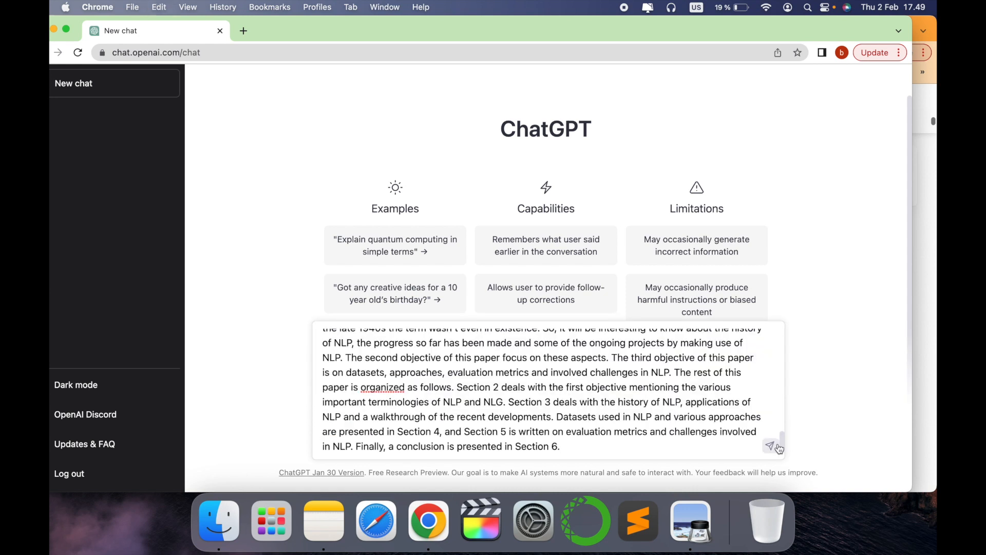
Step: Send the request and mark the summary's datasets phrase and closing sentence
click(770, 445)
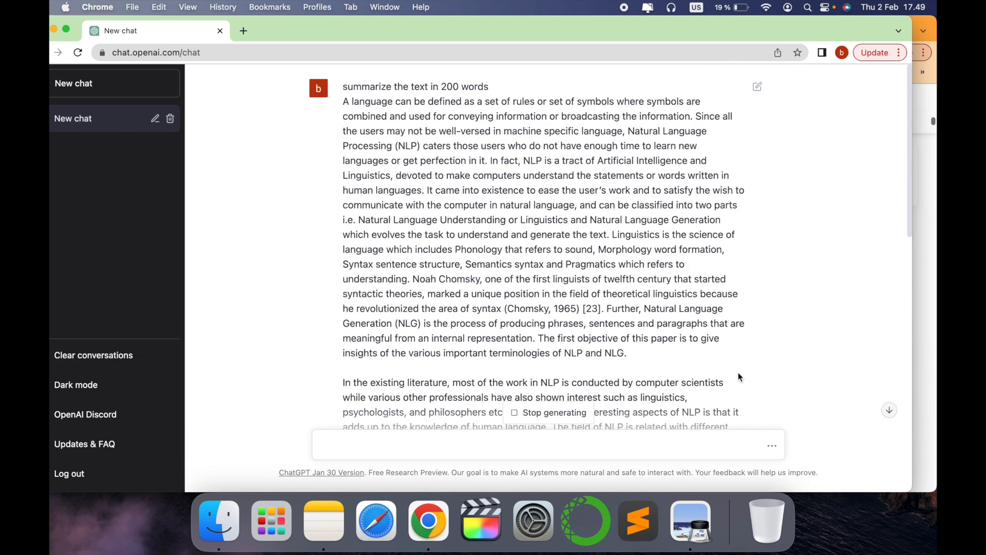
scroll(down, 3)
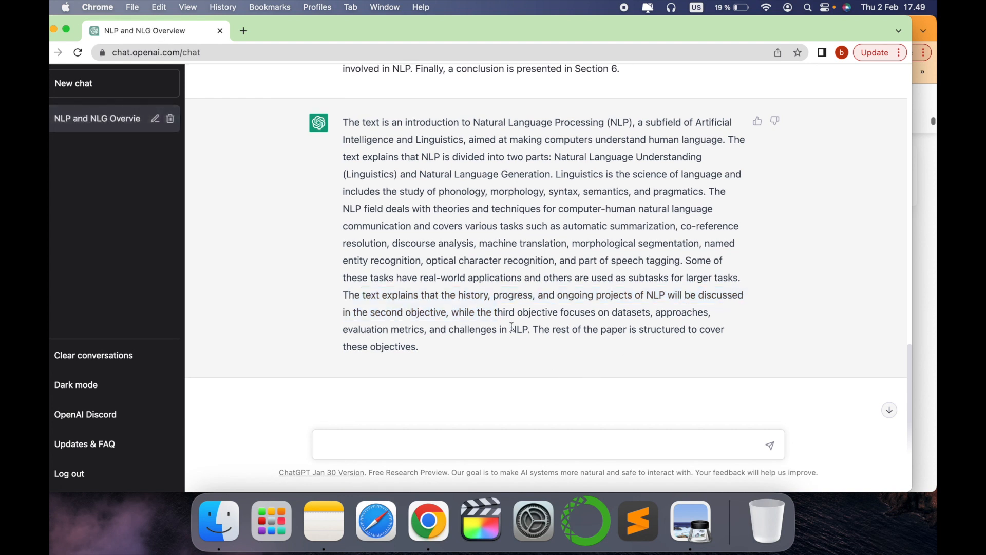
drag(598, 312, 417, 347)
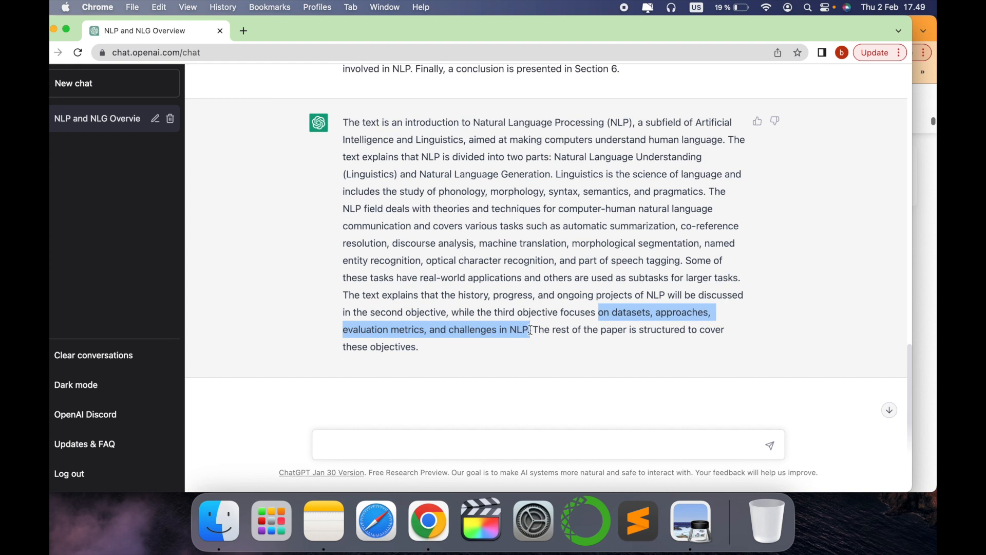
click(589, 351)
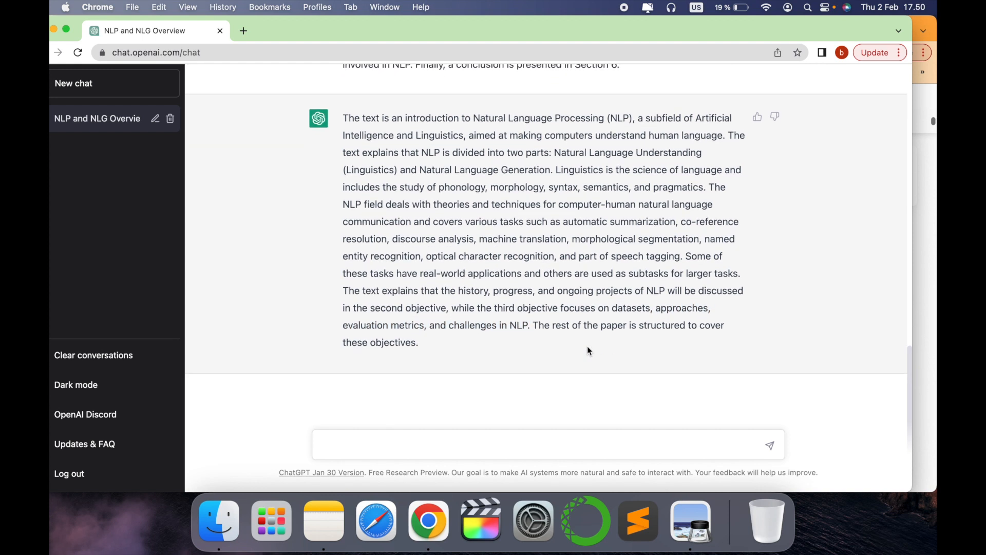
drag(534, 325, 418, 342)
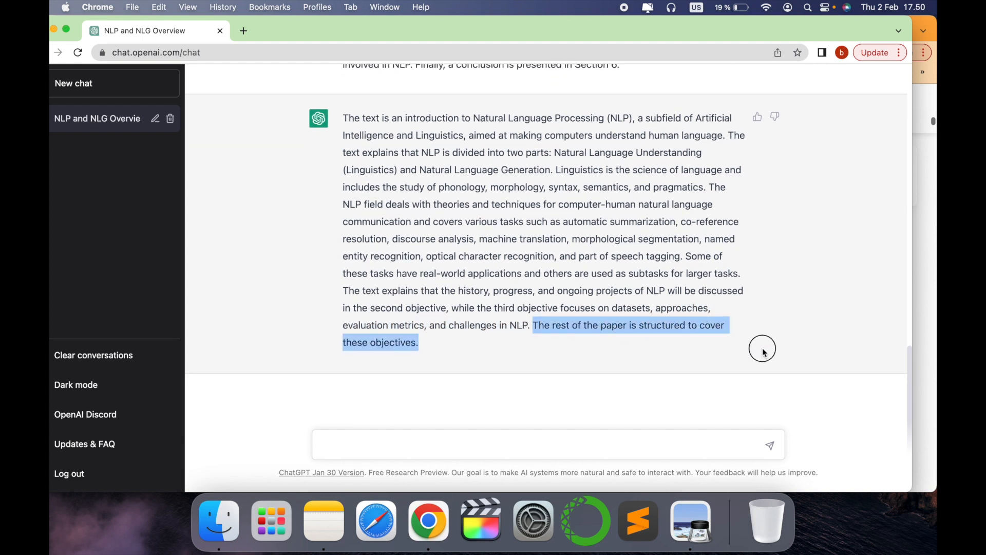
mouse_move(759, 330)
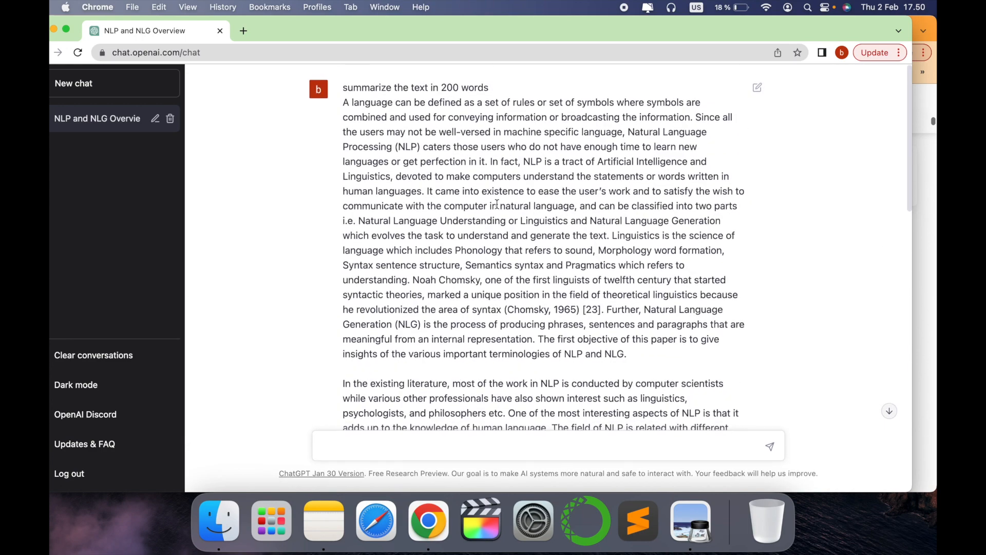
Step: Scroll through section 2.1 NLU of the Springer article down to 2.2 NLG
scroll(down, 3)
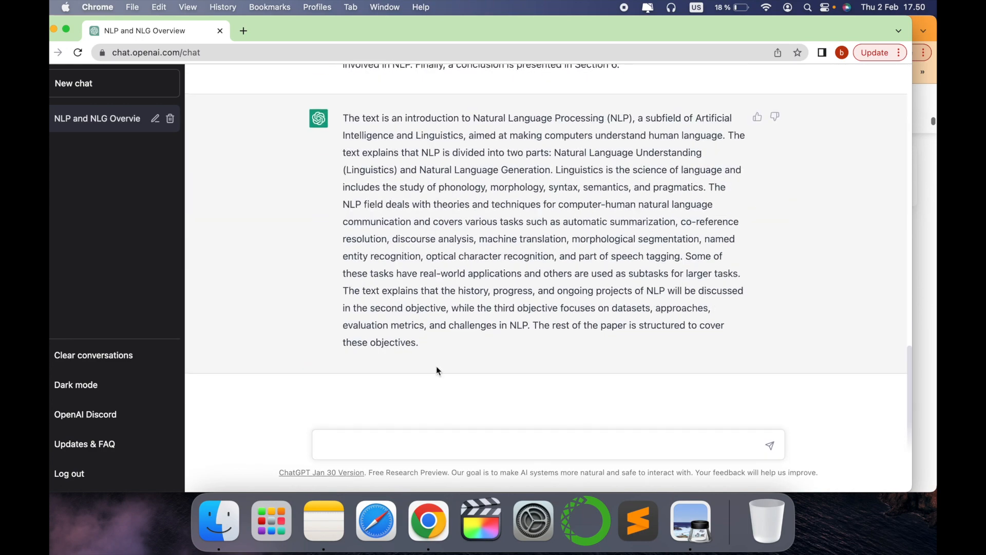
mouse_move(435, 367)
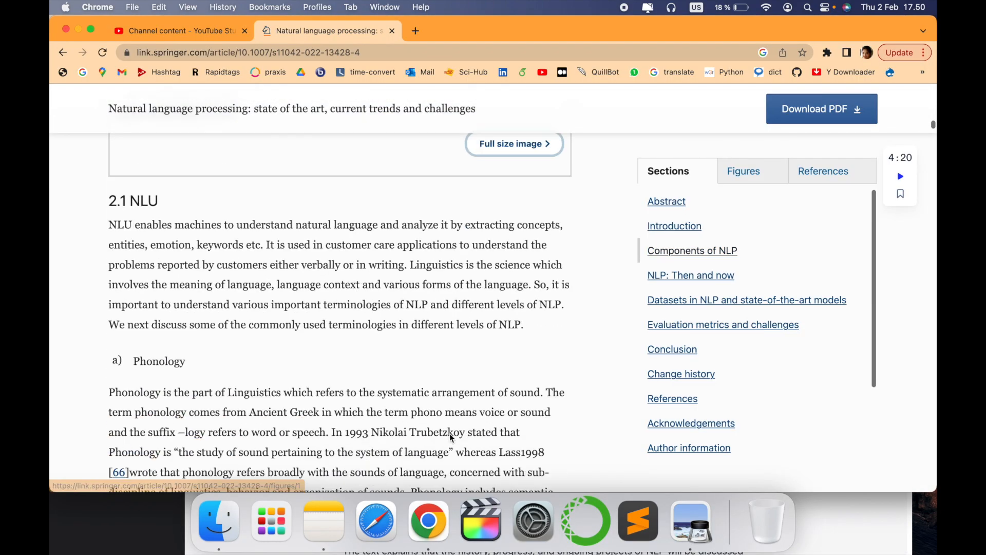
scroll(down, 3)
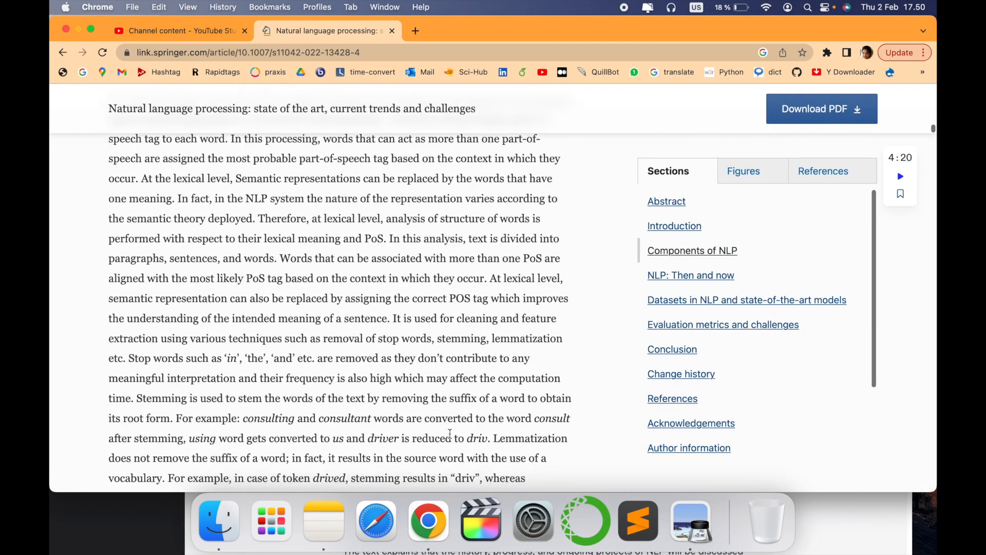
scroll(down, 3)
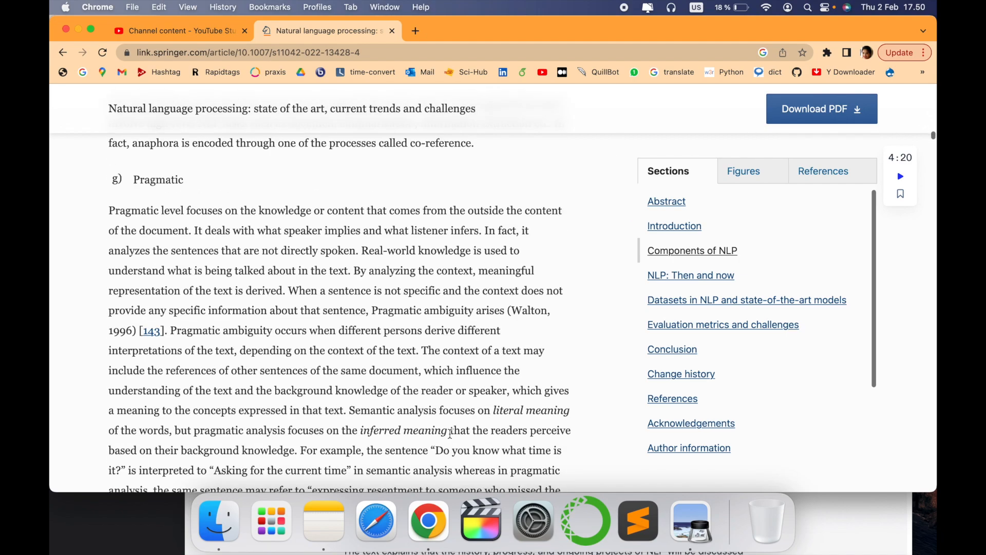
scroll(down, 3)
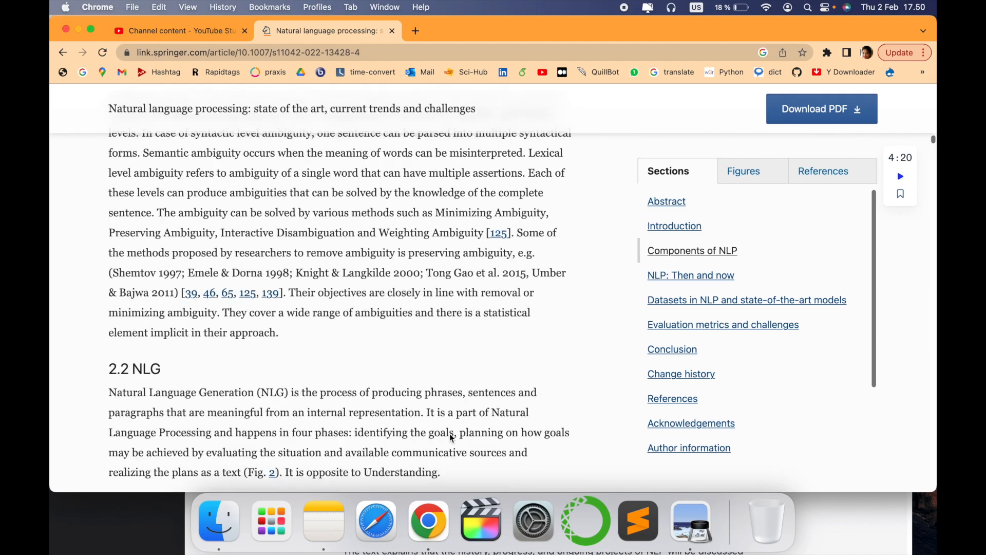
scroll(down, 3)
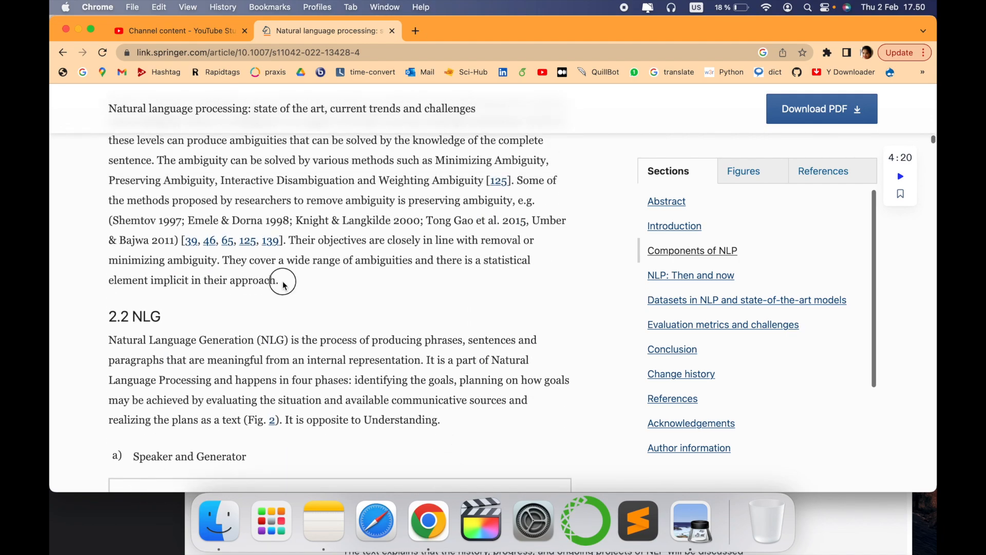
scroll(down, 3)
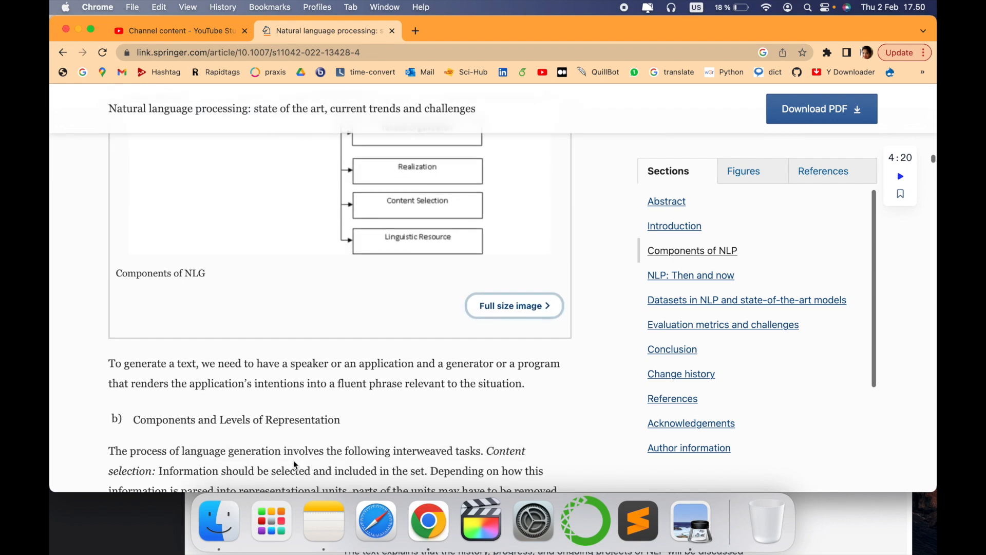
scroll(down, 3)
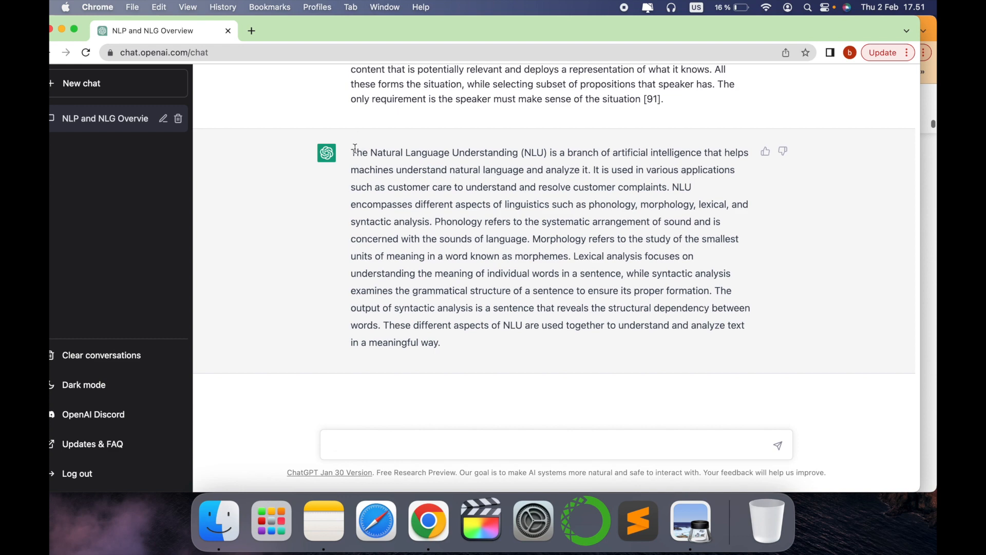
Step: Mark ChatGPT's whole NLU summary answer from its opening definition to its end
drag(350, 152, 440, 342)
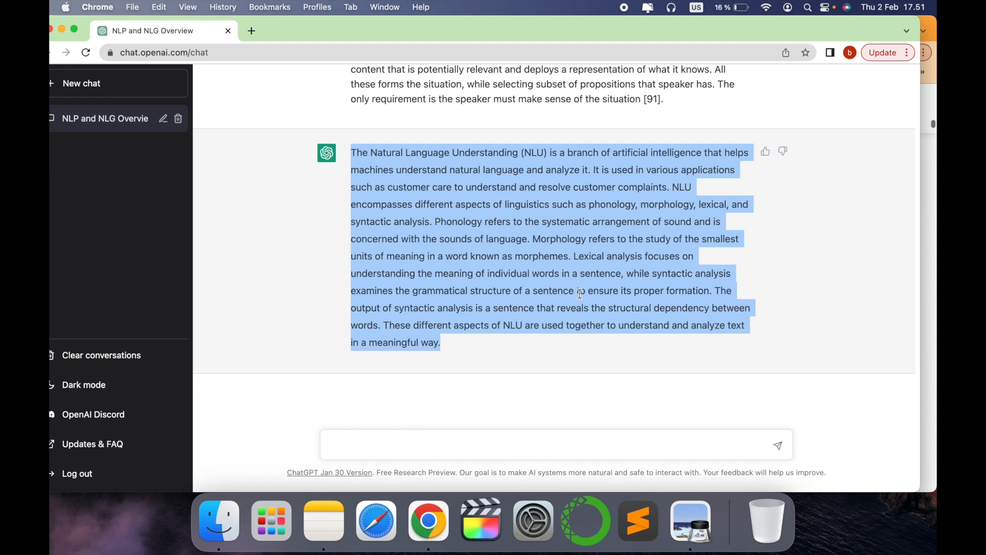
mouse_move(469, 347)
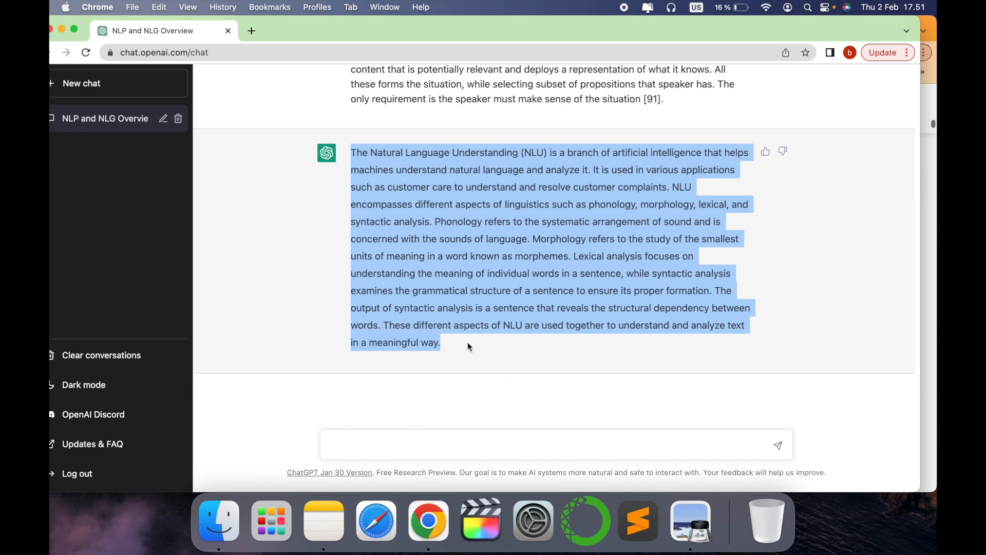